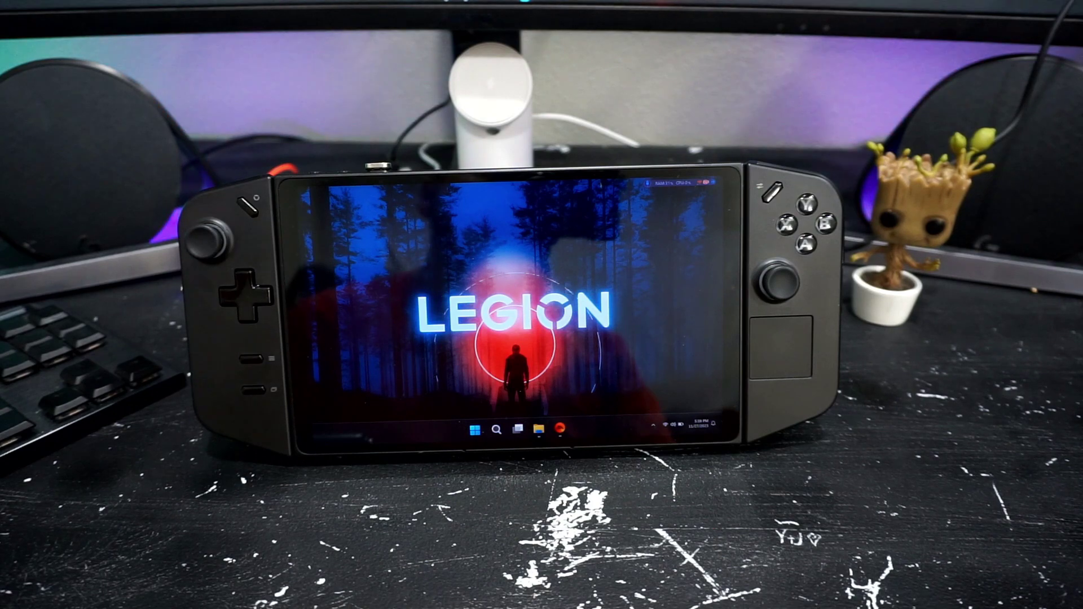
# Launch EA SPORTS FC 24 with the Play button on its overview page
pyautogui.click(516, 430)
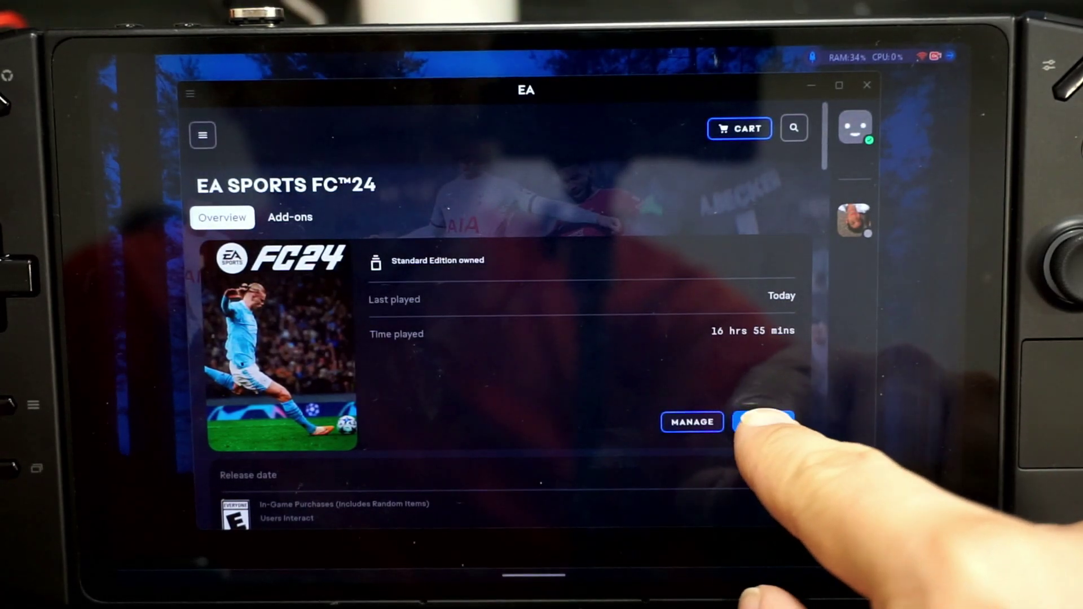
pyautogui.click(759, 422)
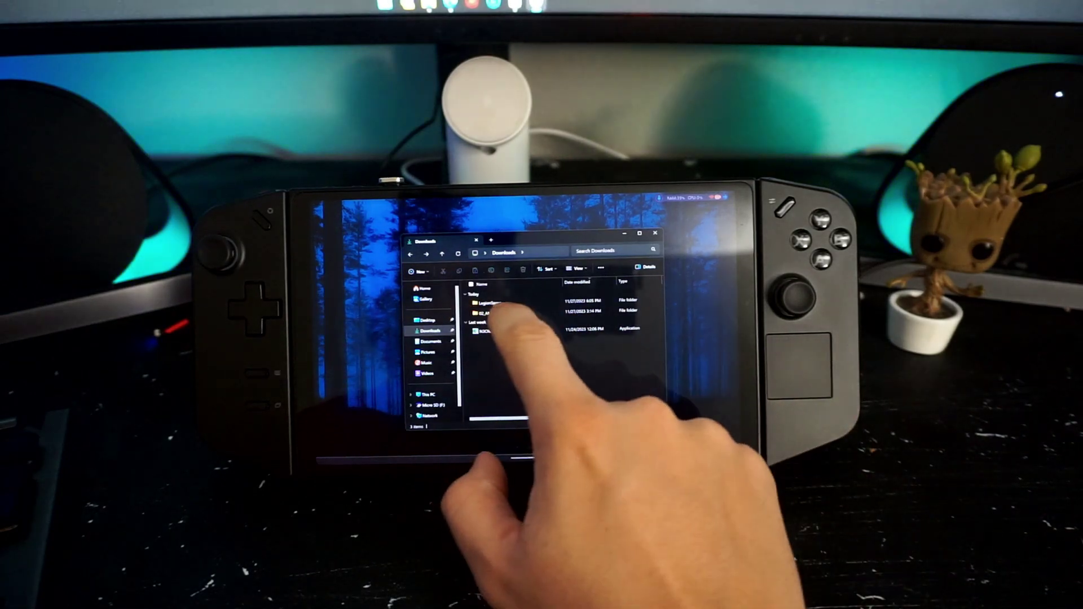
# Run the batch installer in the 02_AMD_GFX folder, then bring up the power options
pyautogui.doubleClick(489, 313)
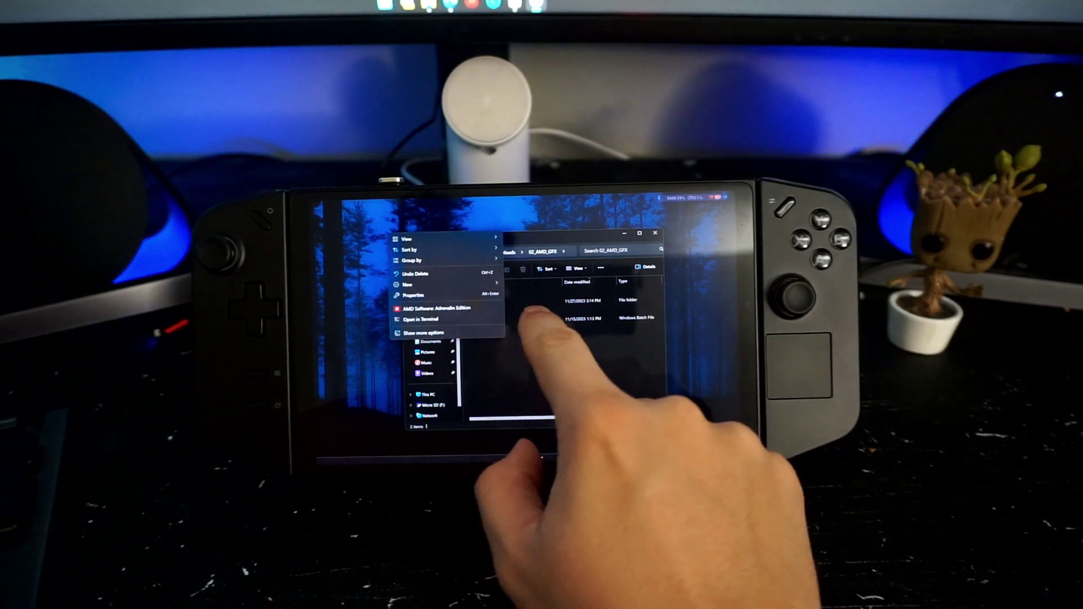
pyautogui.click(497, 320)
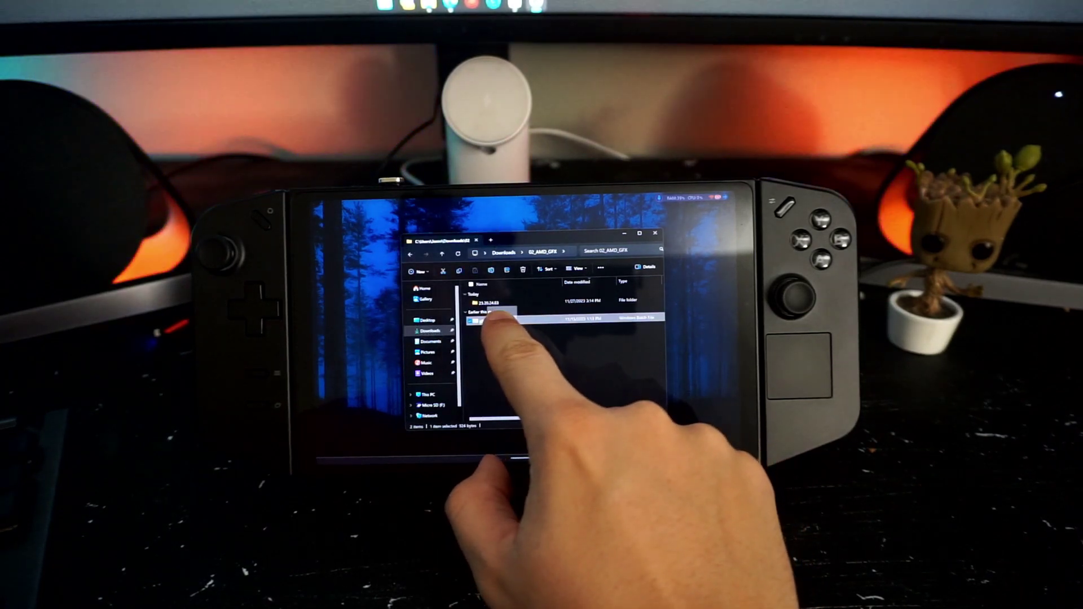
pyautogui.rightClick(483, 319)
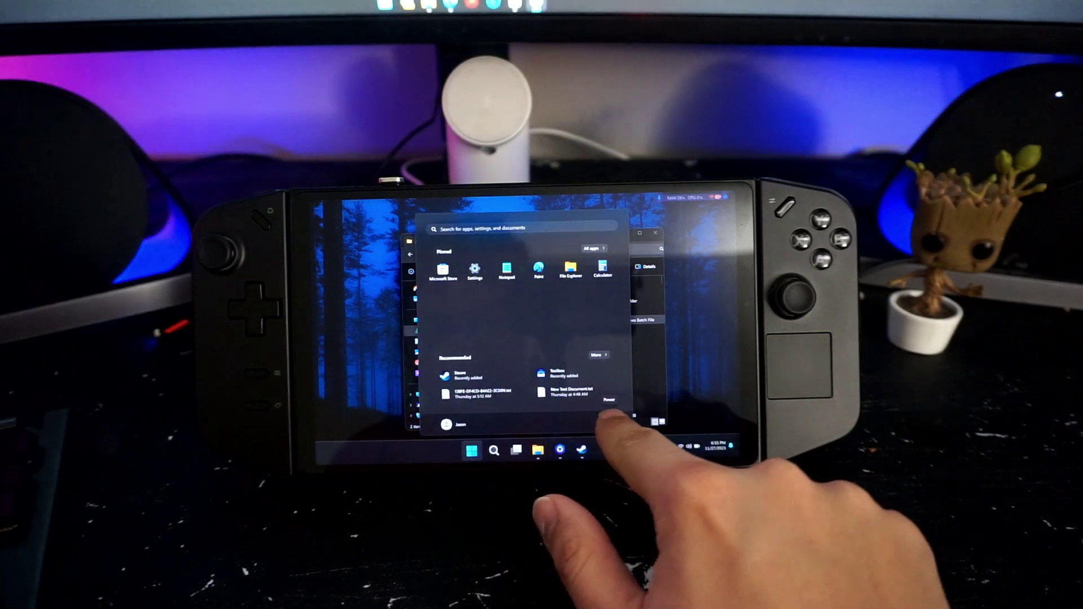
pyautogui.click(609, 399)
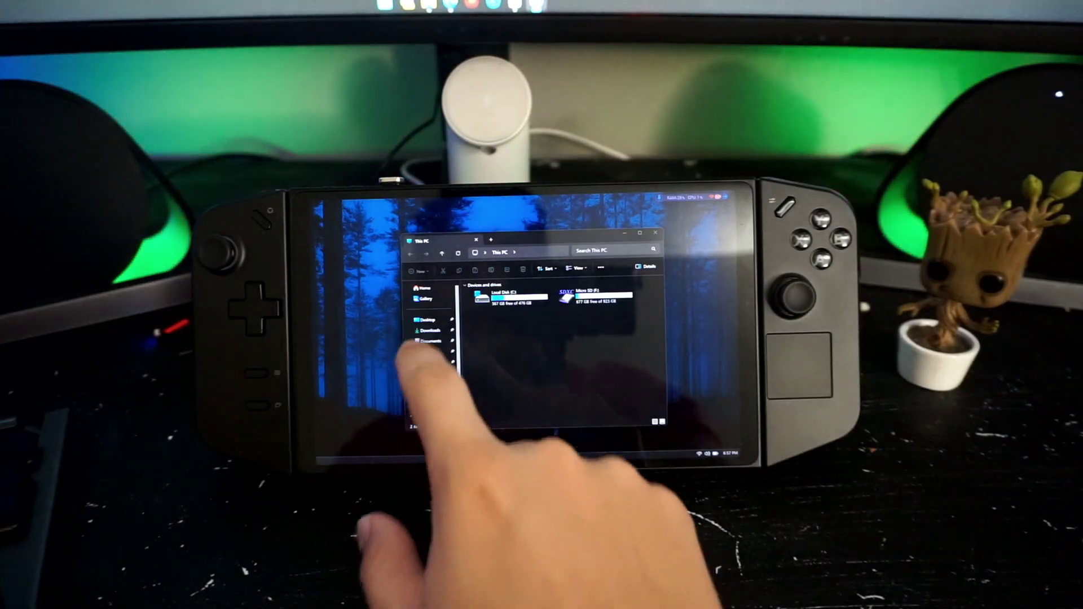
# Return to the Downloads folder from This PC
pyautogui.click(425, 333)
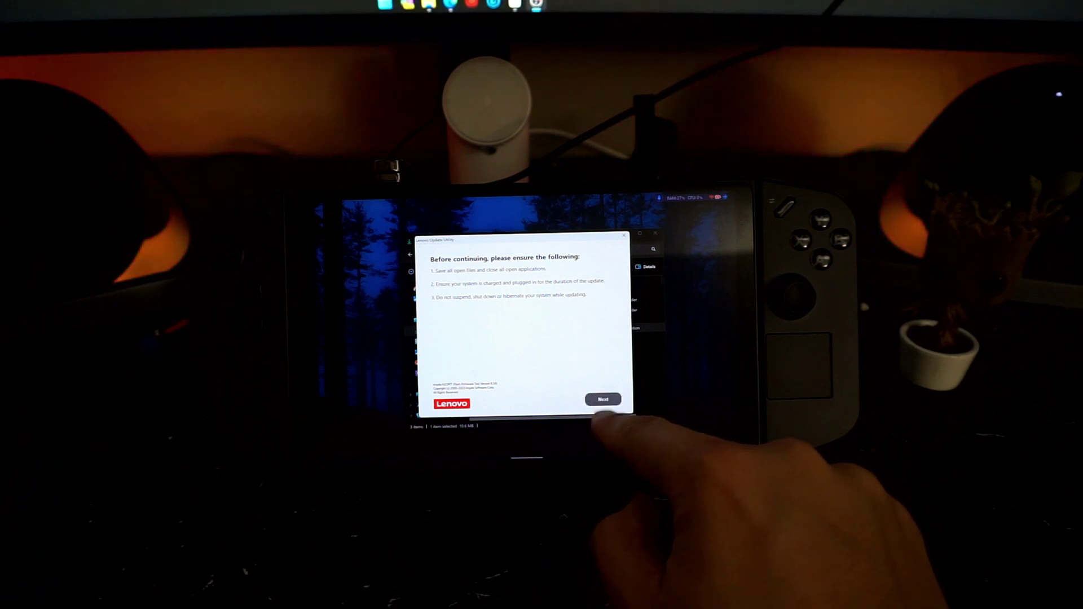
# Accept the Lenovo BIOS update checklist and the 'Do not power off' warning
pyautogui.click(603, 398)
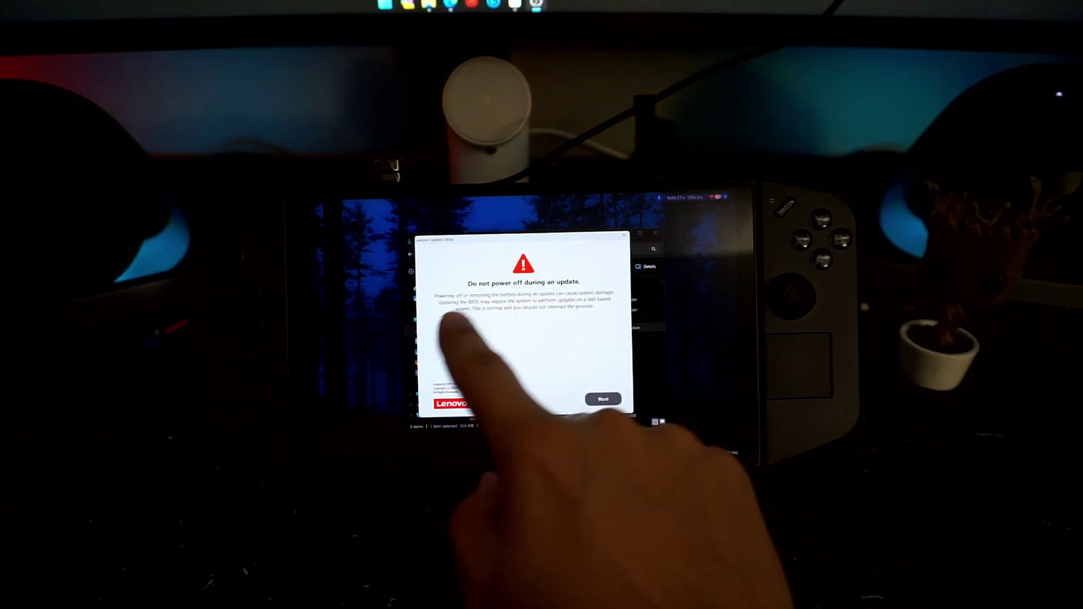
pyautogui.click(603, 398)
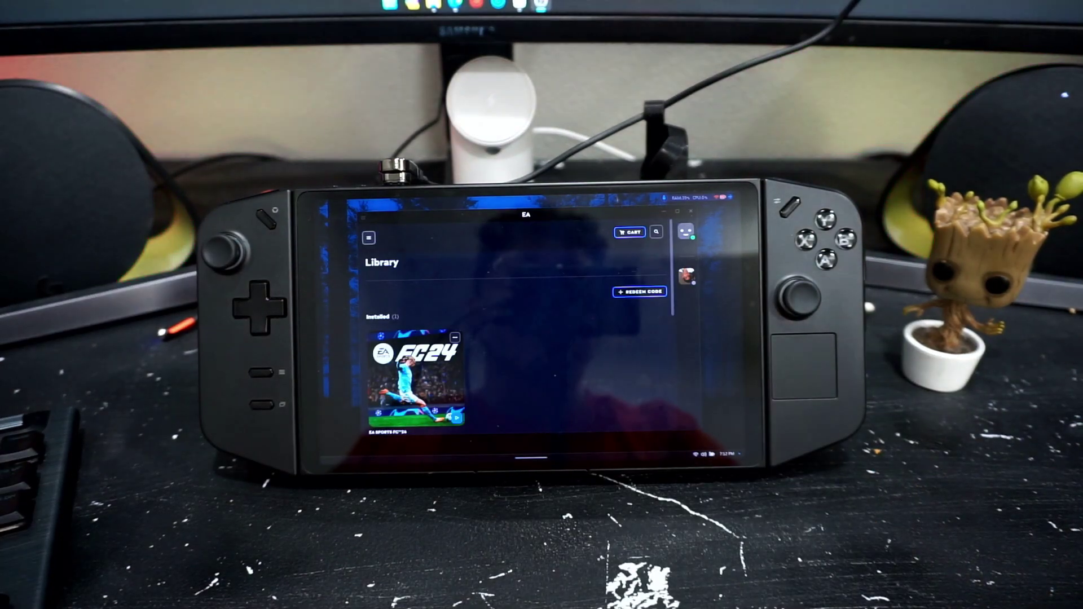
# Launch EA SPORTS FC 24 from its tile in the EA app library
pyautogui.click(438, 423)
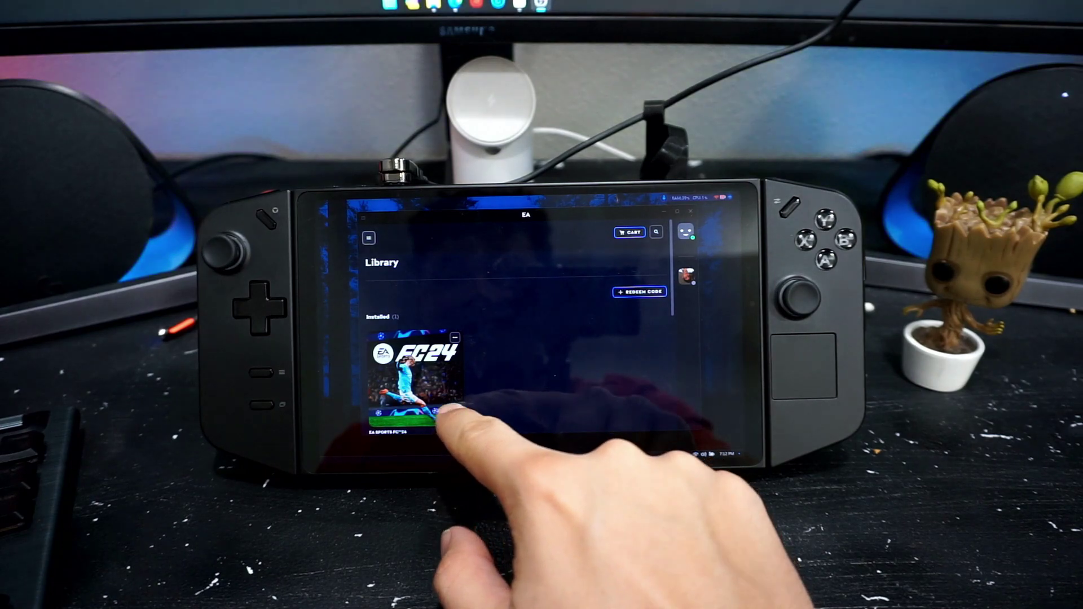